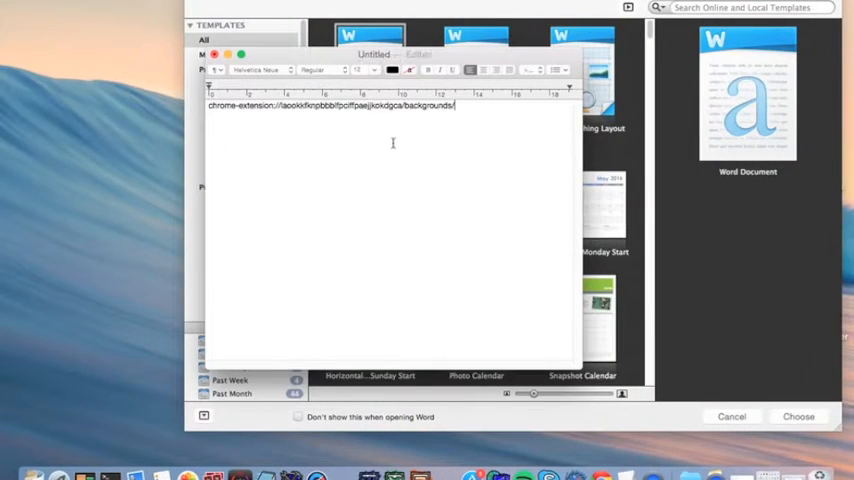
pyautogui.moveTo(260, 260)
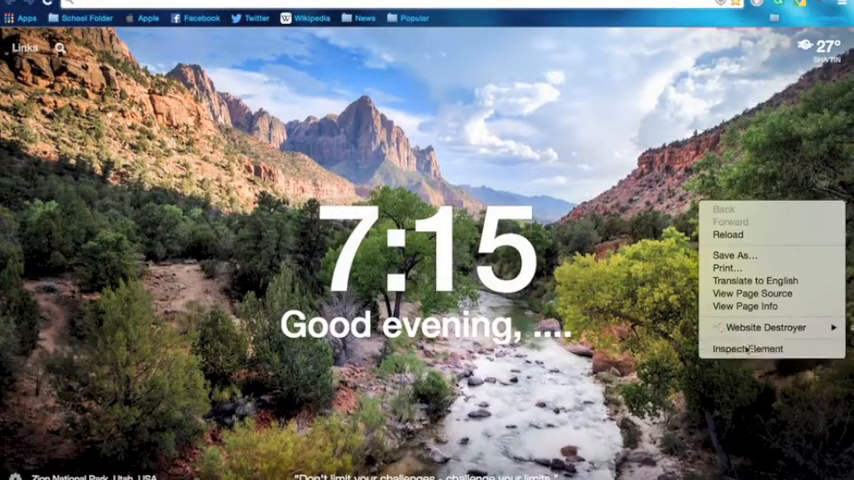
# Step: Inspect the new-tab page to expose the background image URL in the Elements panel
pyautogui.click(748, 348)
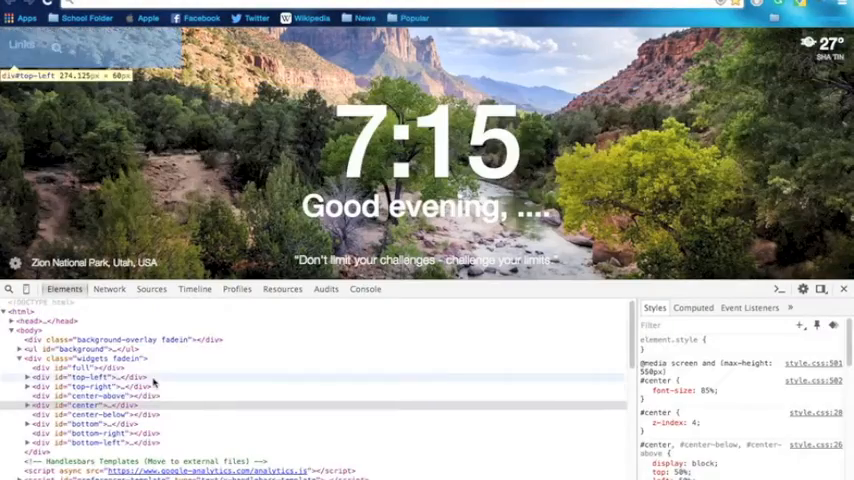
pyautogui.moveTo(186, 416)
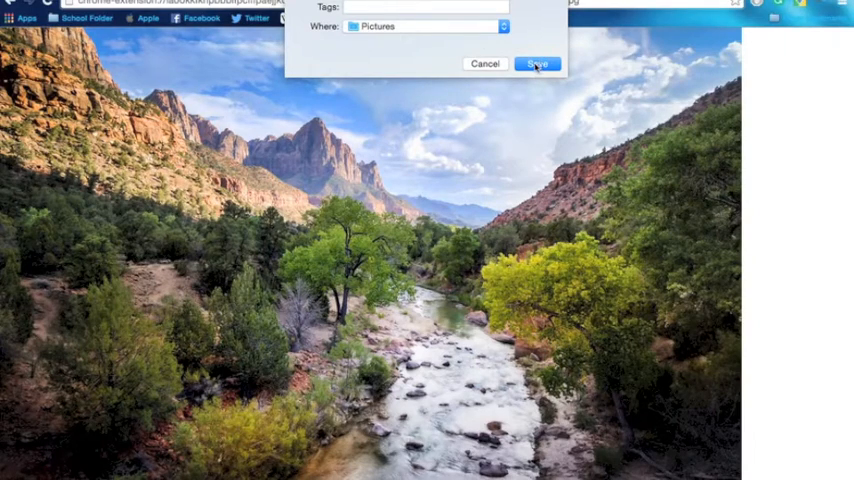
# Step: Save the full-size background photo into the Pictures folder
pyautogui.click(538, 64)
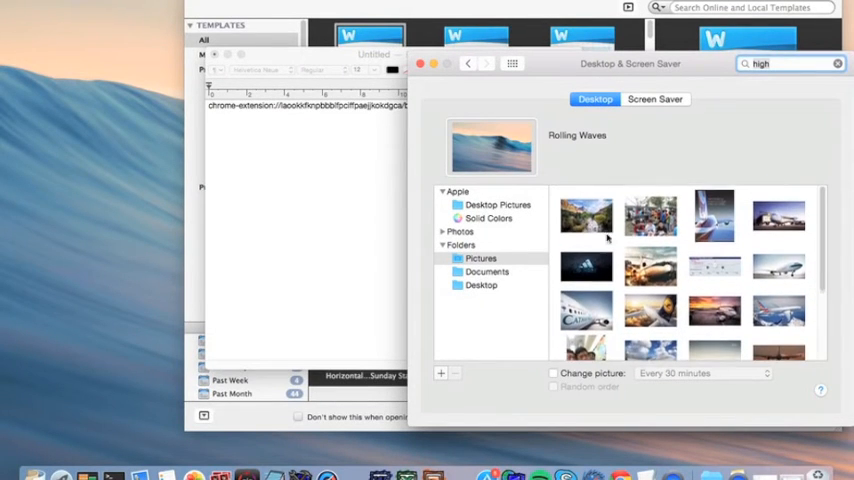
# Step: Select the saved Momentum photo from Pictures as the desktop wallpaper
pyautogui.click(586, 216)
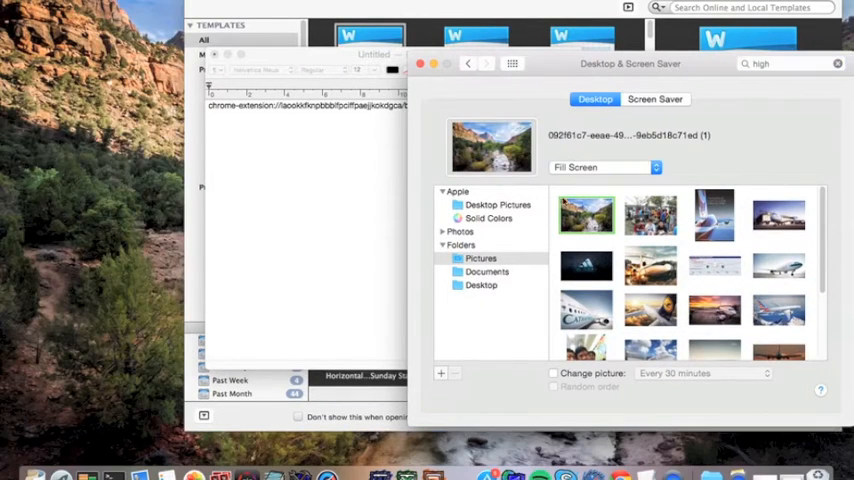